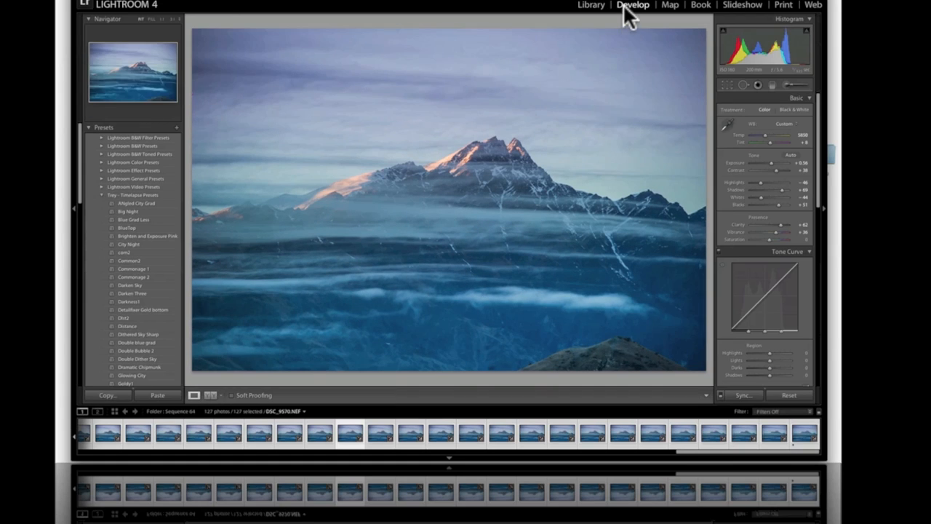
Open the graded mountain keyframe in the Develop module.
left_click(132, 195)
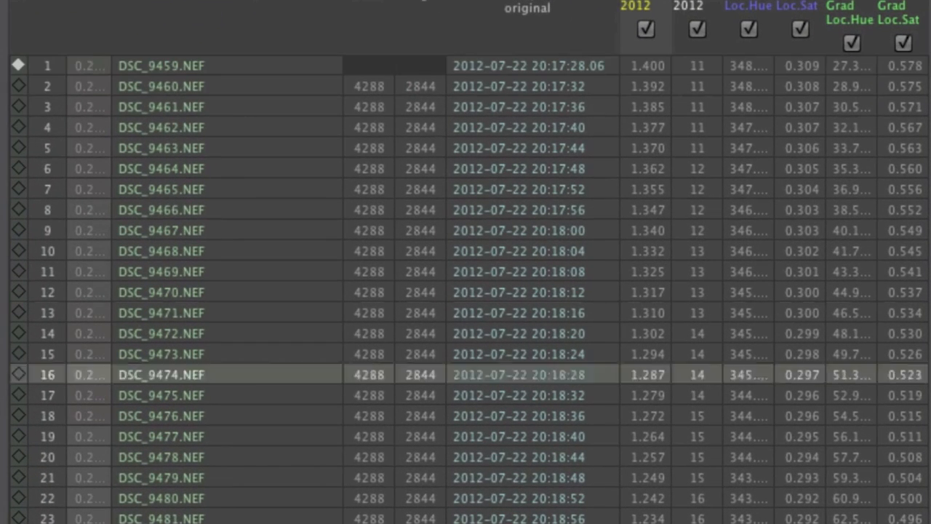
Scroll the LRTimelapse table to review changing exposure and gradient values across frames.
scroll("down", 3)
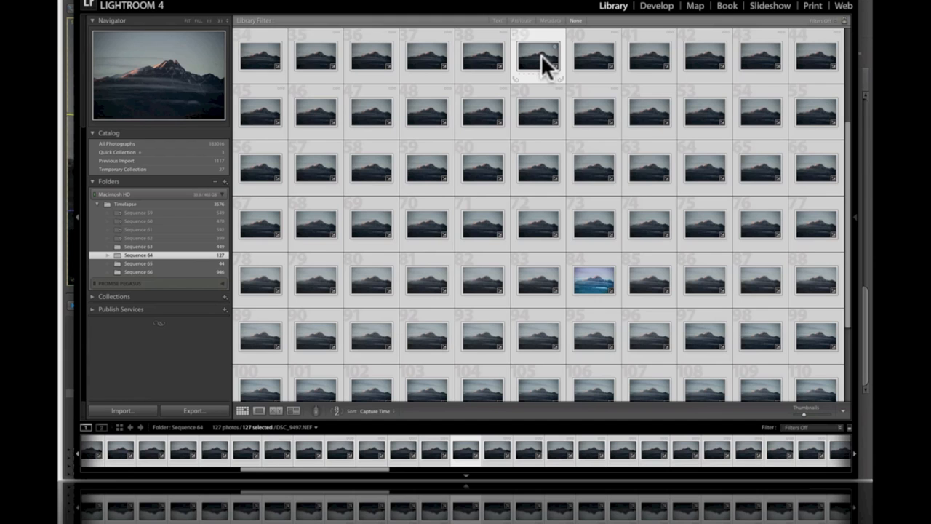
Read metadata from files into the selected 127 photos via the context menu.
right_click(538, 57)
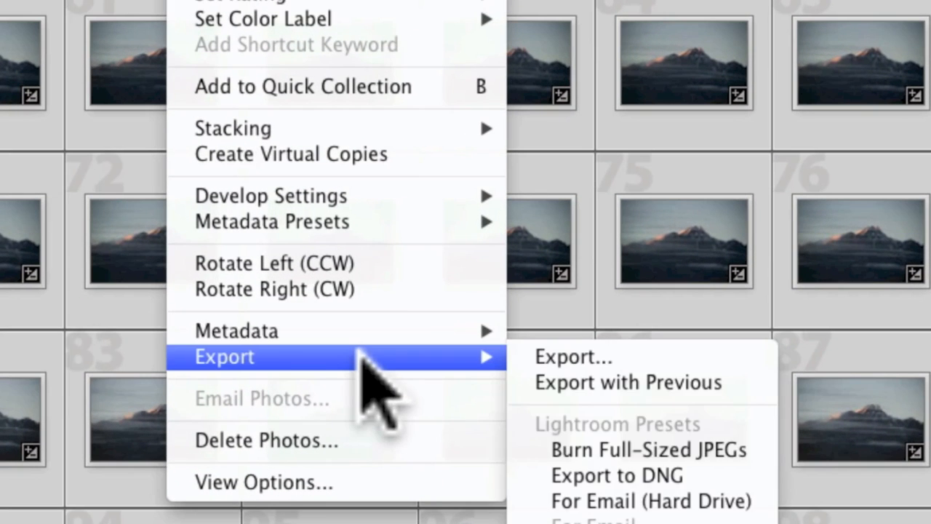
mouse_move(236, 330)
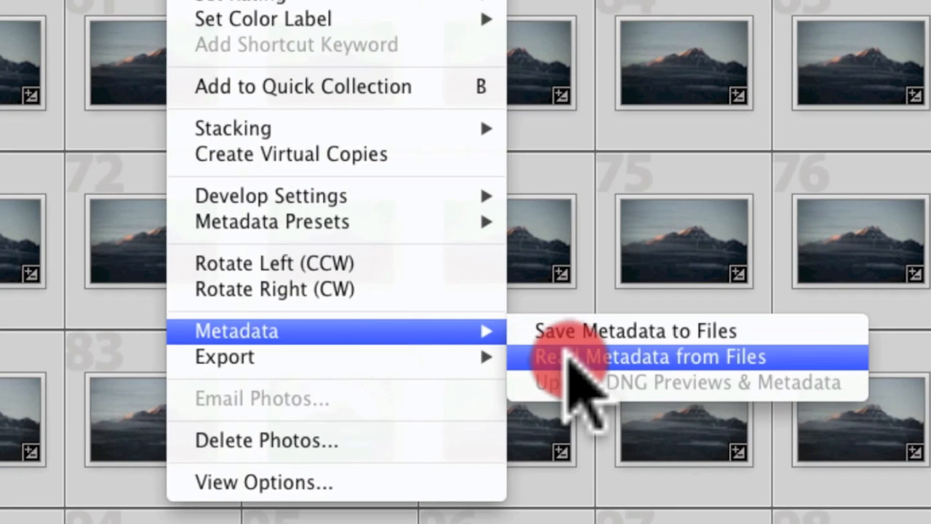
left_click(651, 356)
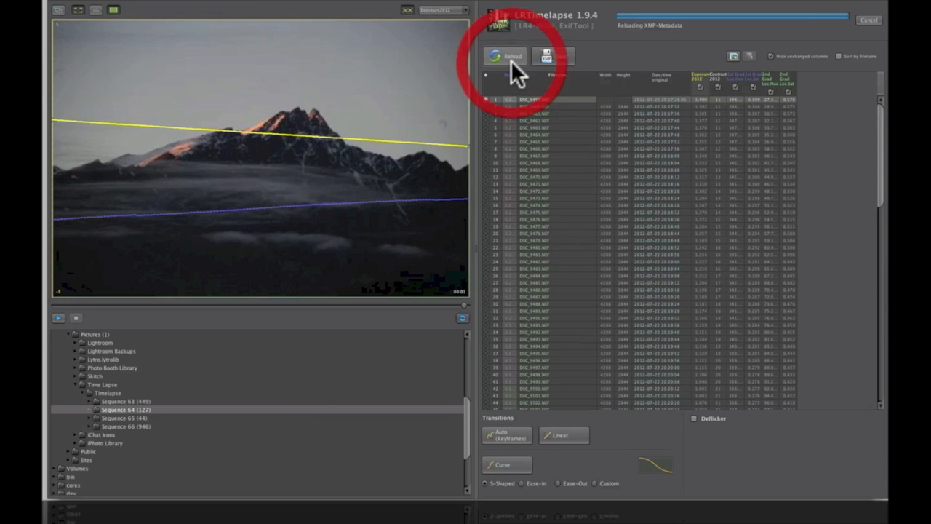
Reload Sequence 64's metadata in LRTimelapse, scan the table, and return to Lightroom.
left_click(505, 56)
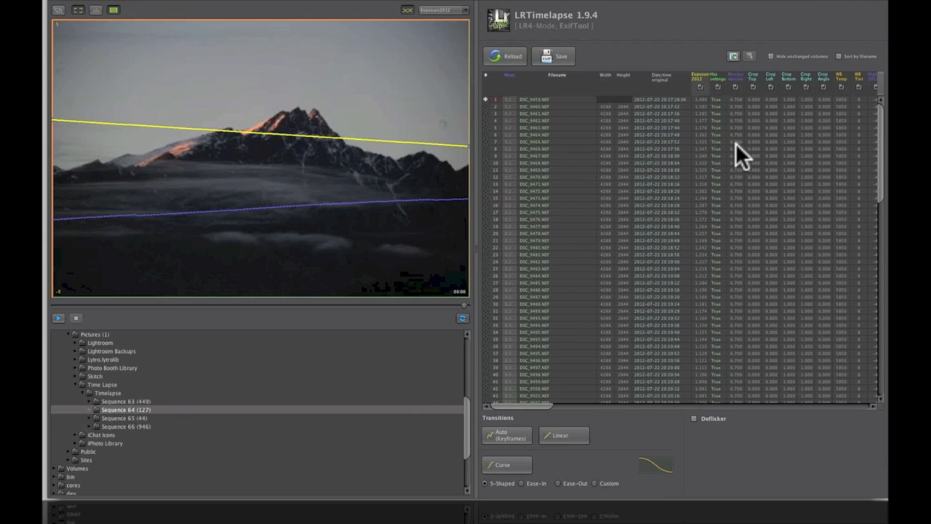
scroll("right", 3)
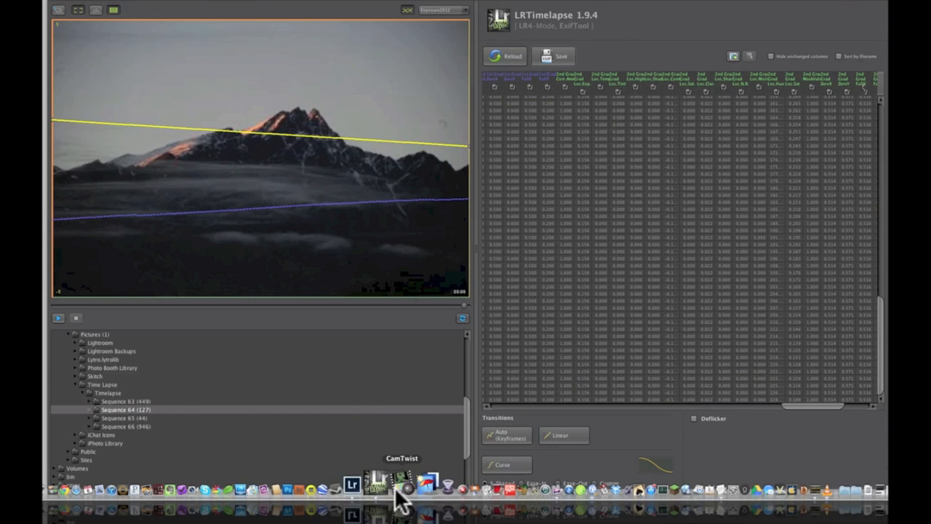
left_click(353, 490)
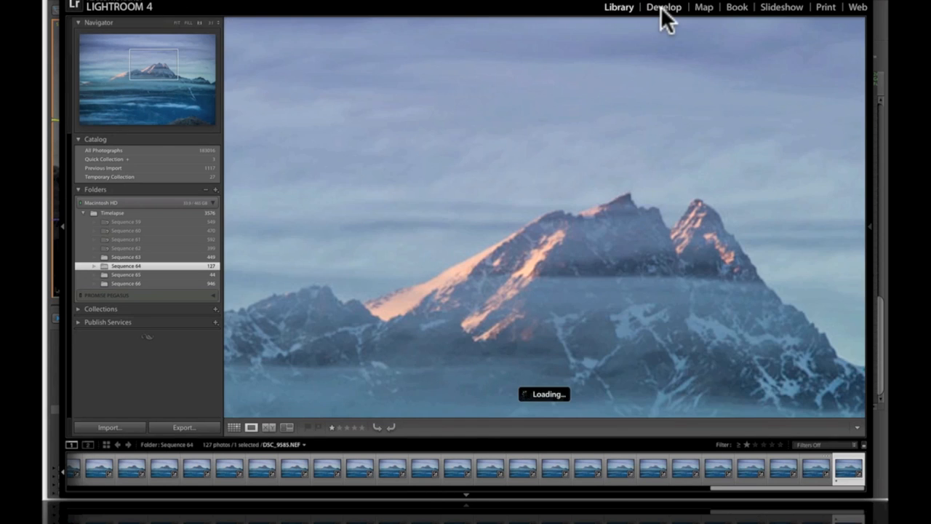
Crop the keyframe to 16:9 and sync only the crop setting across all 127 photos.
left_click(663, 6)
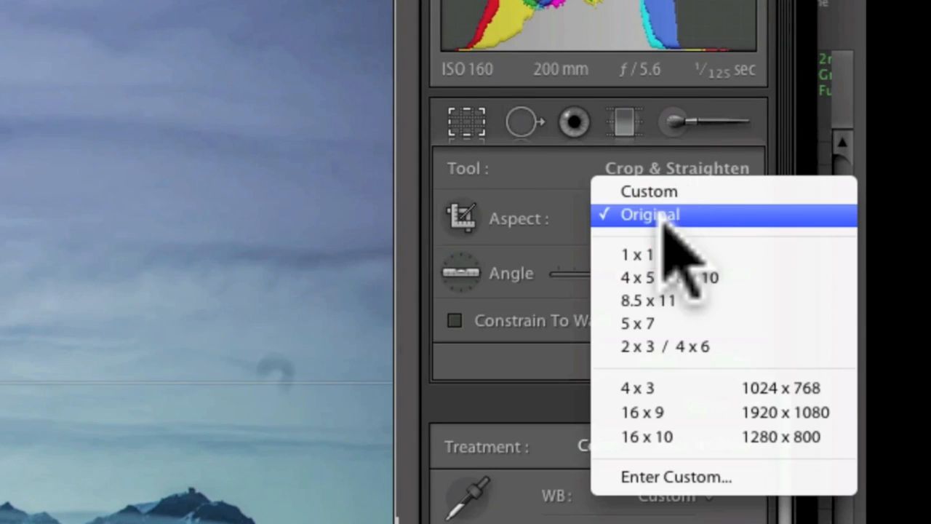
mouse_move(684, 422)
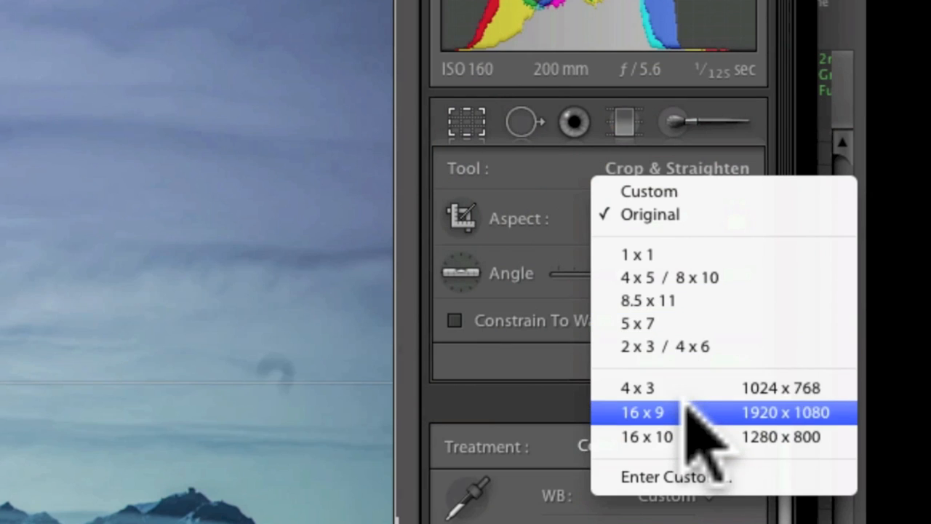
left_click(642, 412)
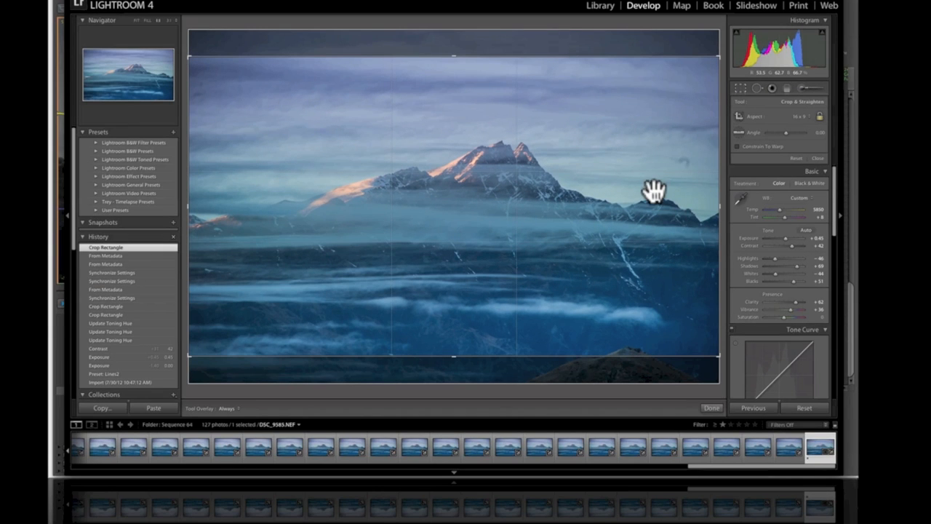
mouse_move(639, 196)
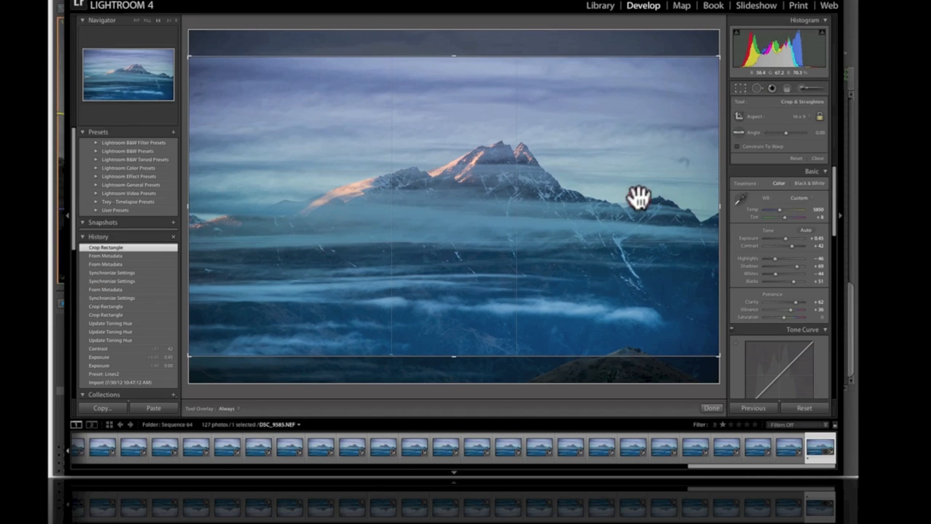
key("cmd+a")
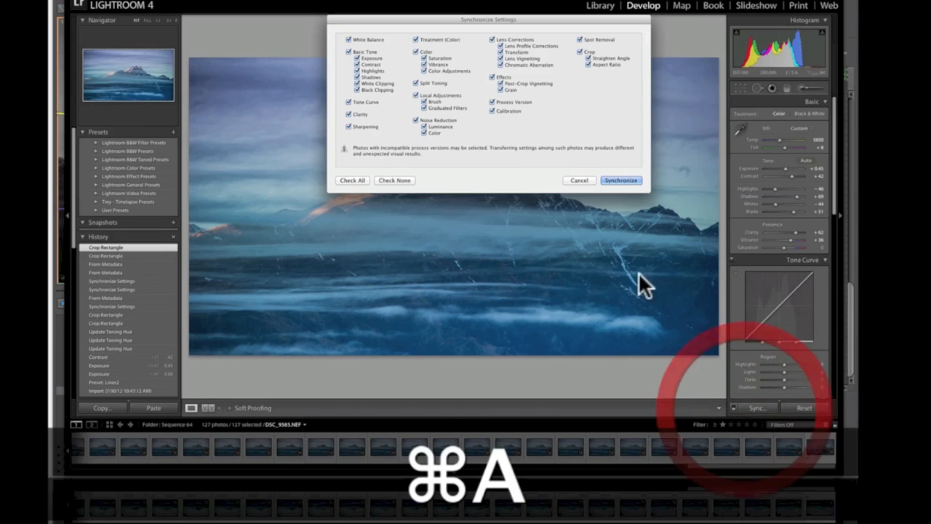
left_click(394, 179)
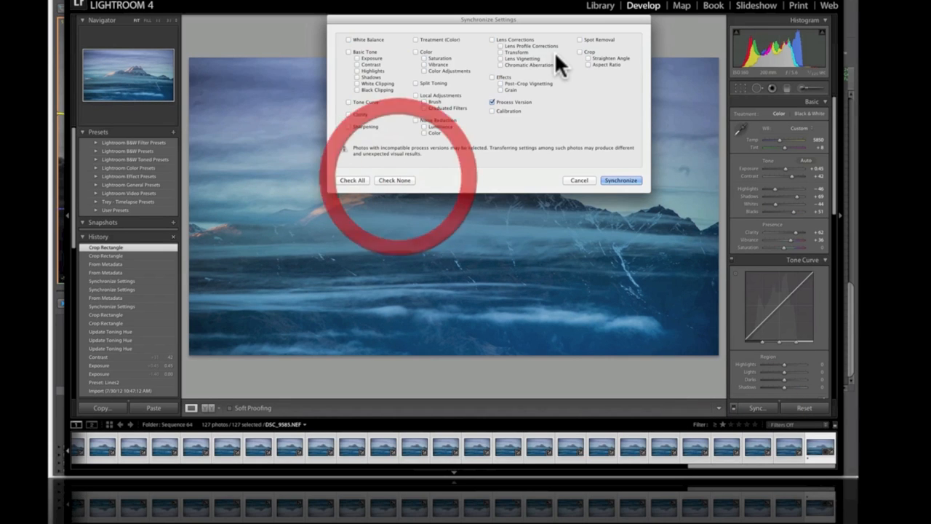
left_click(621, 180)
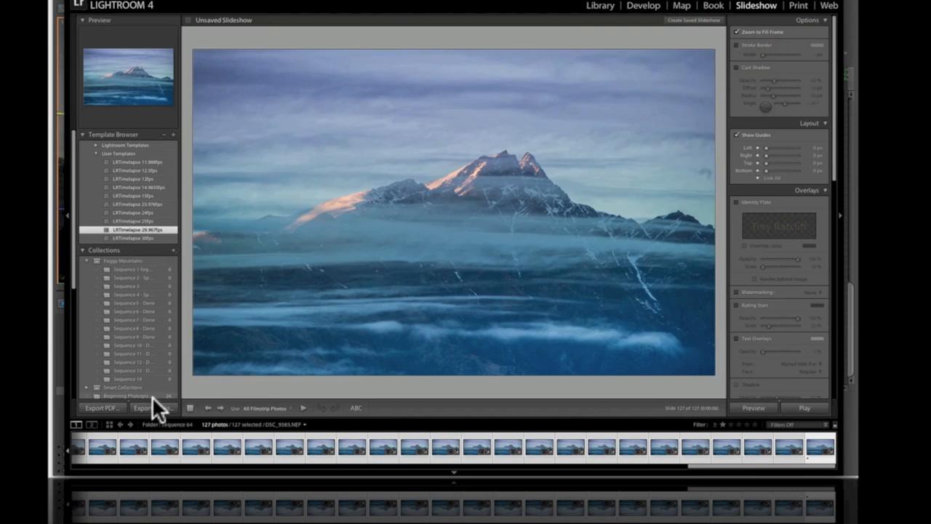
Export the sequence as video, then dismiss the crash report and relaunch Lightroom.
left_click(151, 407)
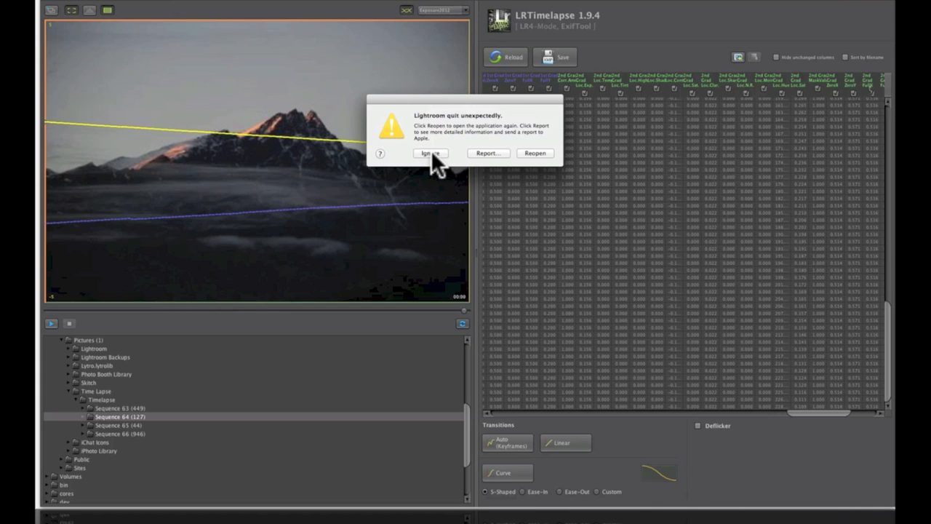
left_click(488, 153)
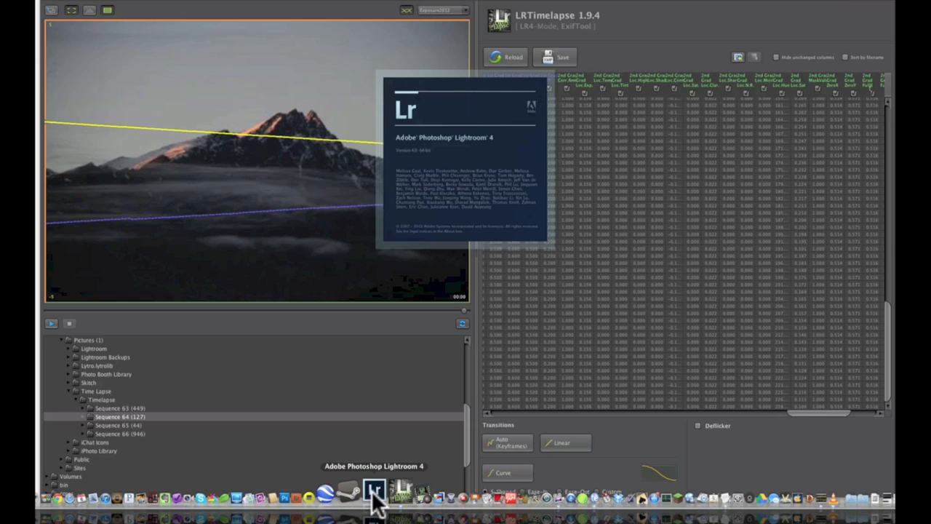
left_click(373, 491)
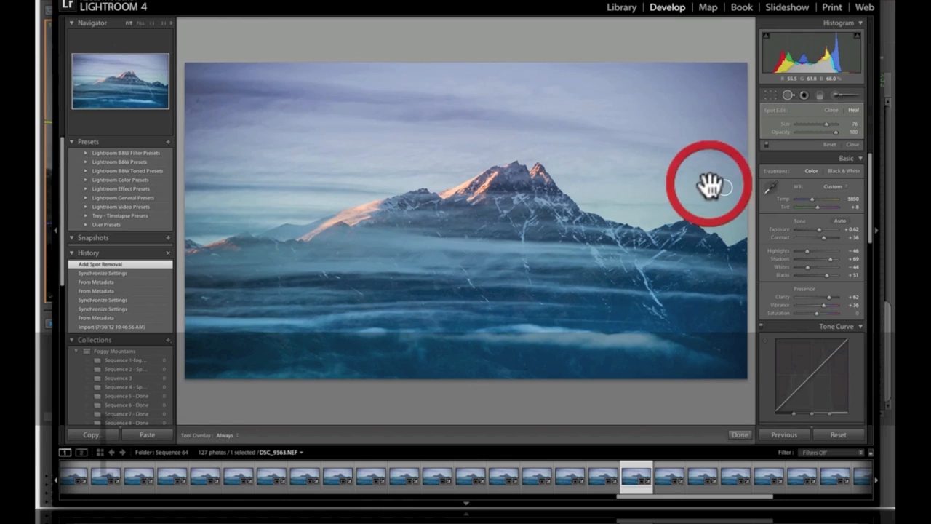
Heal the dust spot in the sky right of the peak with Spot Removal.
left_click(820, 95)
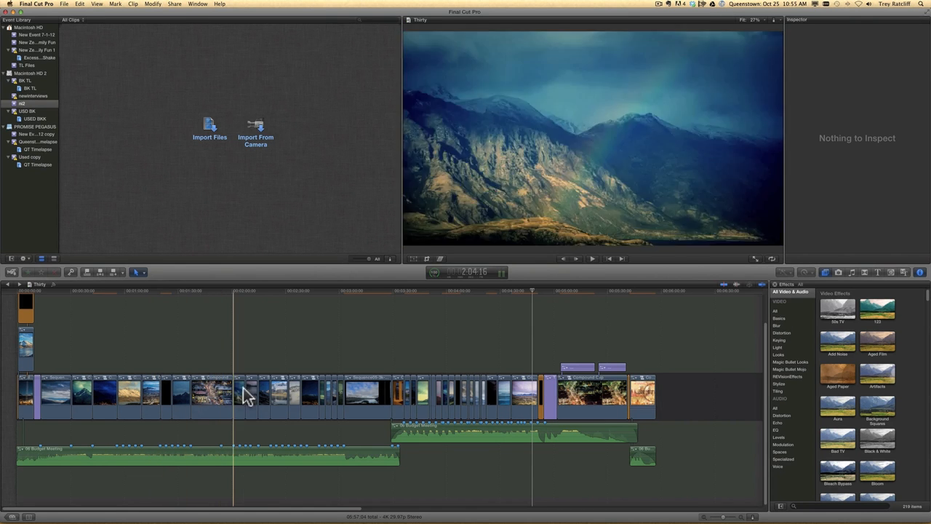
Select the city-at-night compound clip in the Final Cut Pro timeline.
left_click(191, 395)
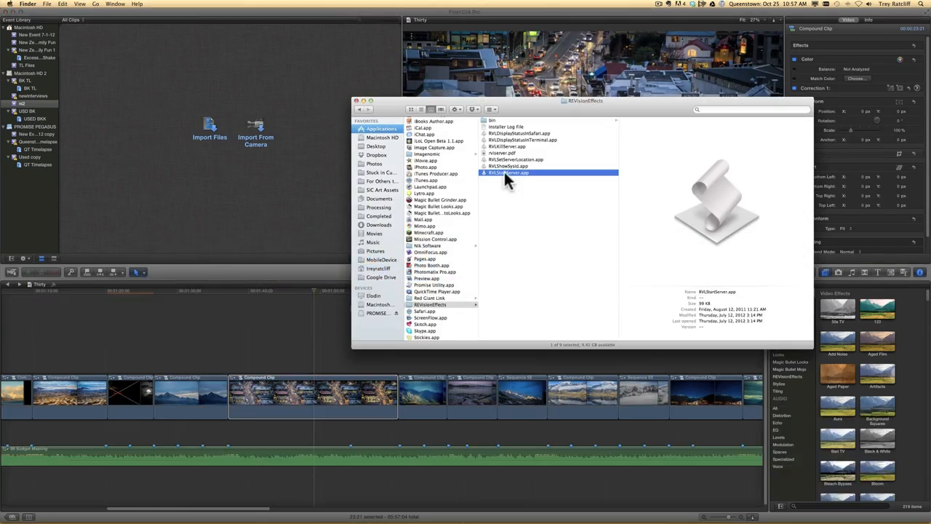
Launch RVLStartServer.app and confirm the Starting server dialog.
double_click(509, 172)
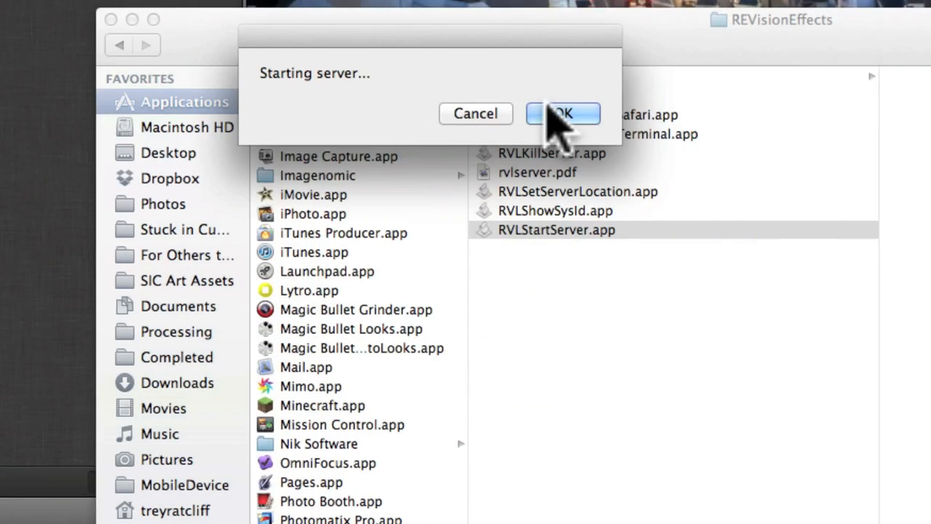
left_click(562, 114)
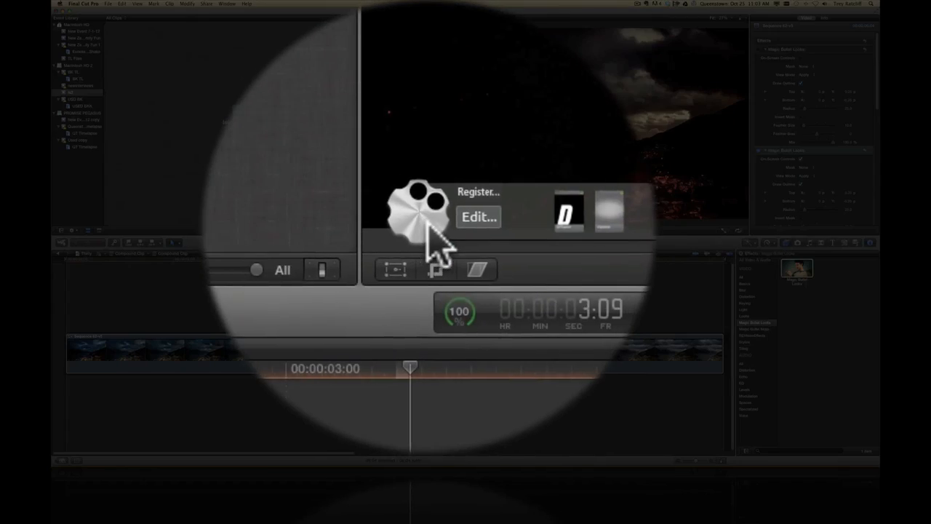
Open the clip's look and inspect its Diffusion, Vignette and 3-Way Color settings.
left_click(479, 217)
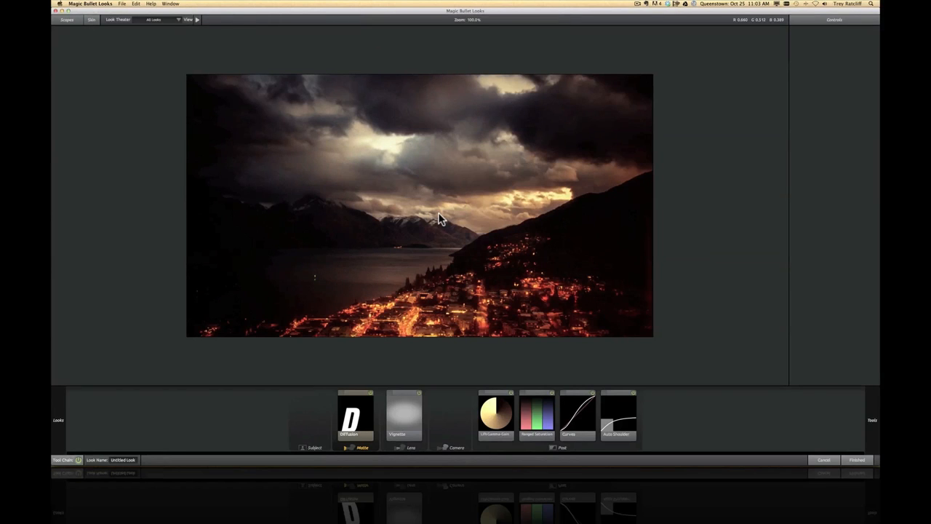
left_click(356, 414)
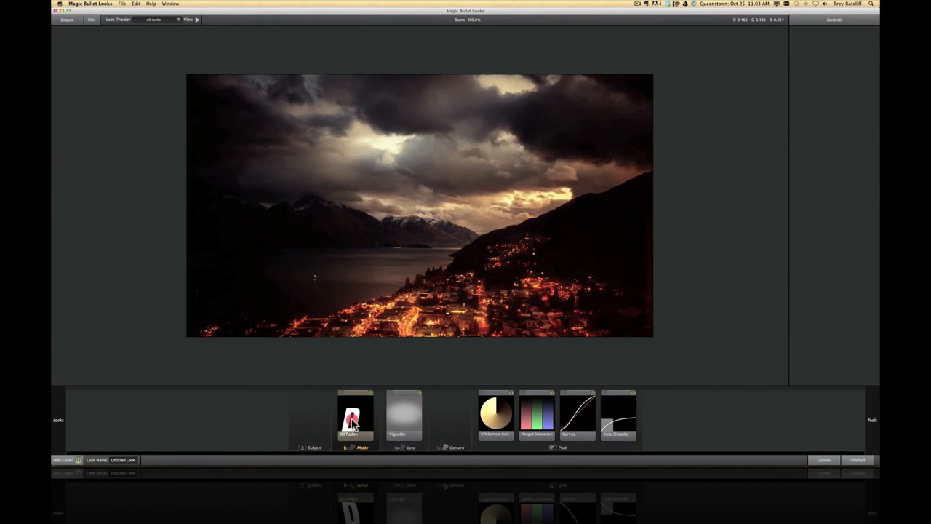
left_click(404, 415)
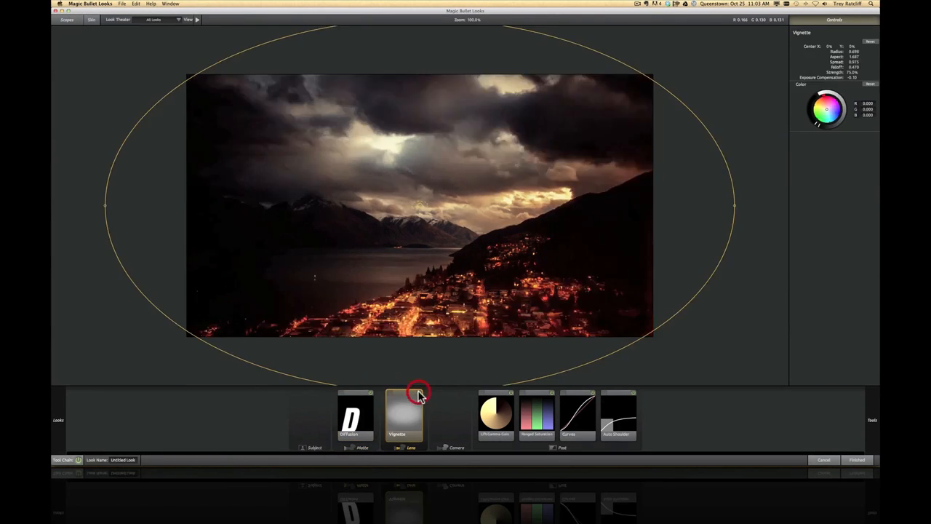
left_click(497, 414)
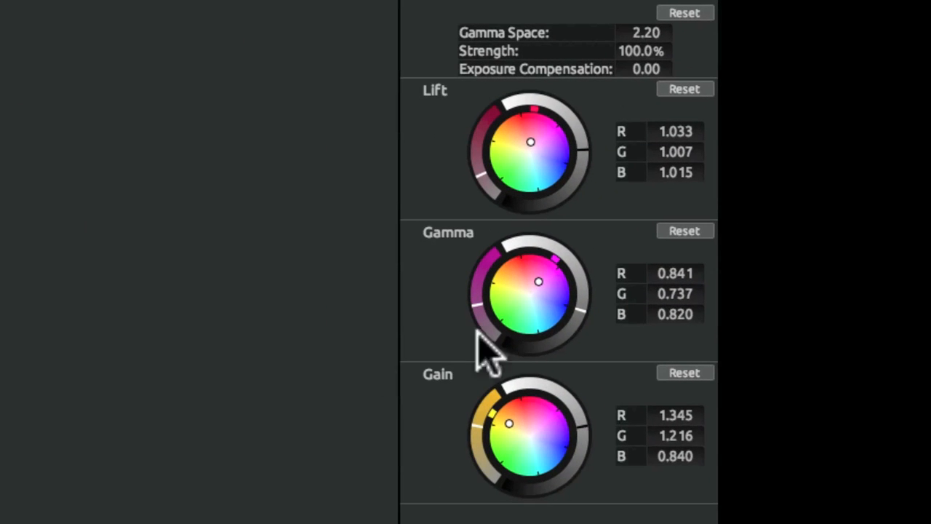
scroll("down", 3)
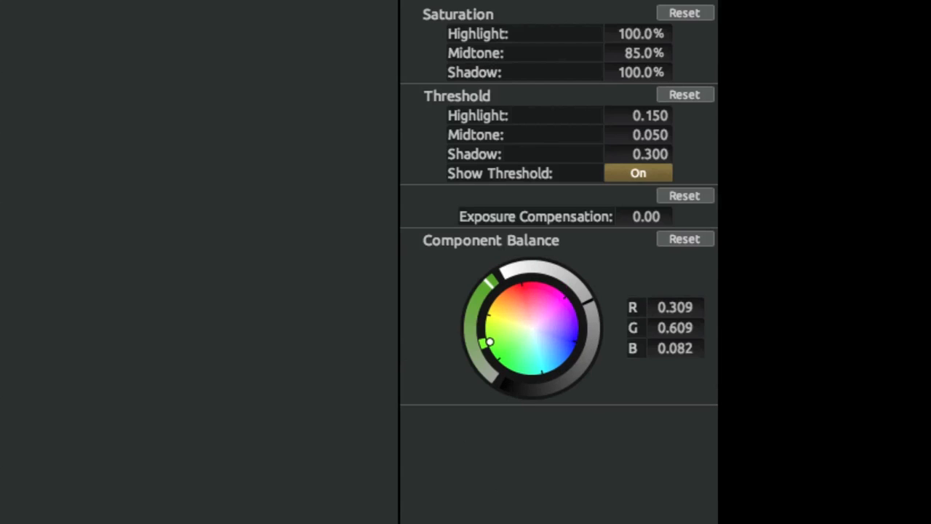